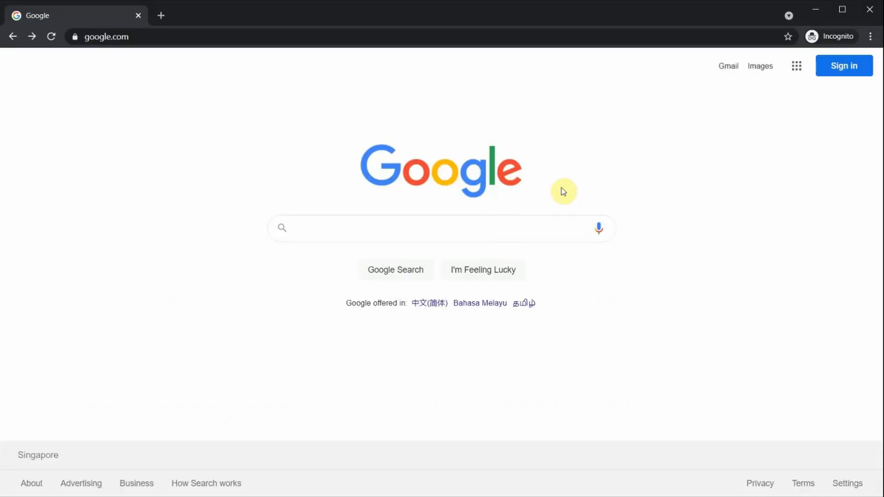
{"action": "mouse_move", "coordinate": [424, 130]}
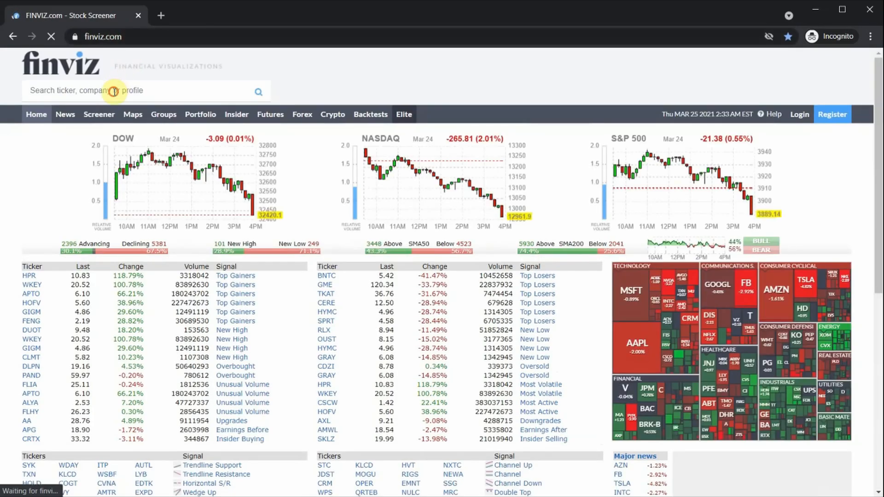
Search Finviz for the ticker msft to open Microsoft's quote page with its daily chart.
{"action": "type", "text": "msft"}
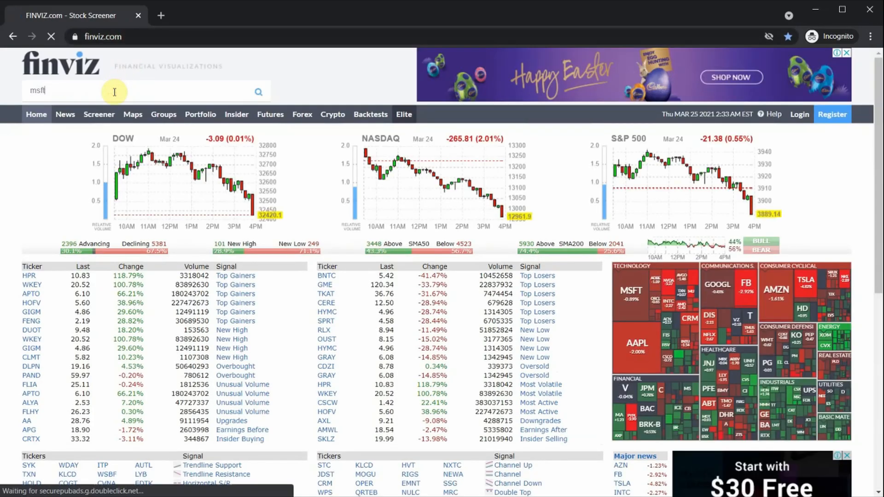
{"action": "key", "text": "Enter"}
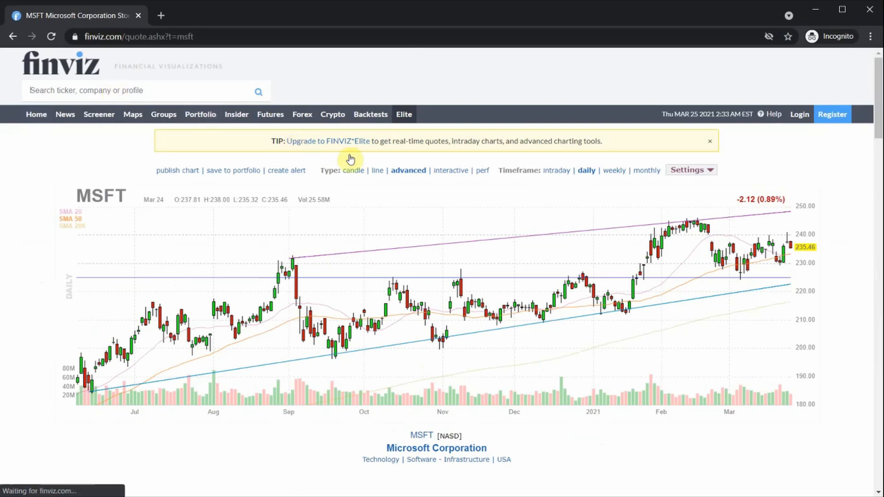
Scroll the MSFT quote page down to the fundamentals table with P/E, P/B, EPS and Book/sh.
{"action": "scroll", "scroll_direction": "down", "scroll_amount": 3}
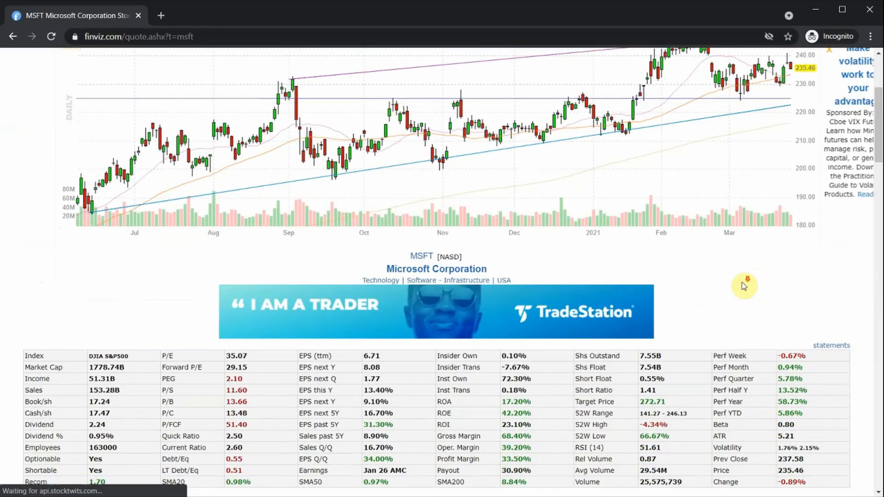
{"action": "scroll", "scroll_direction": "down", "scroll_amount": 3}
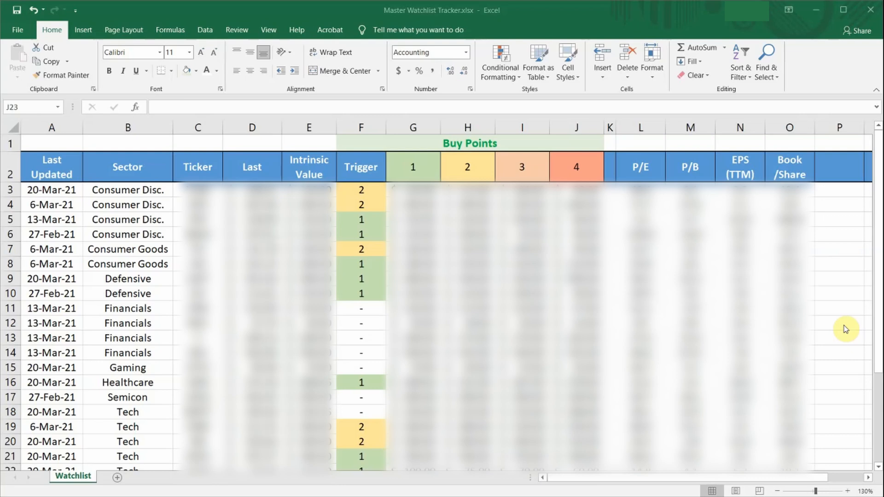
{"action": "mouse_move", "coordinate": [299, 249]}
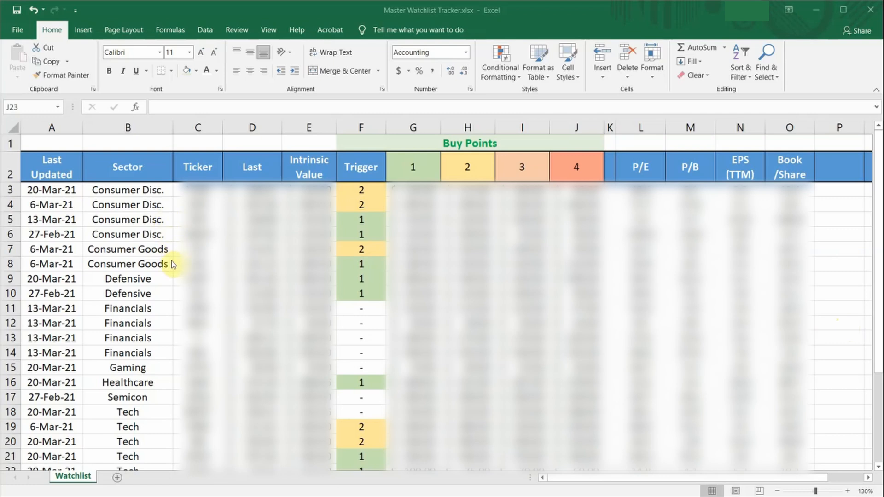
{"action": "mouse_move", "coordinate": [173, 290]}
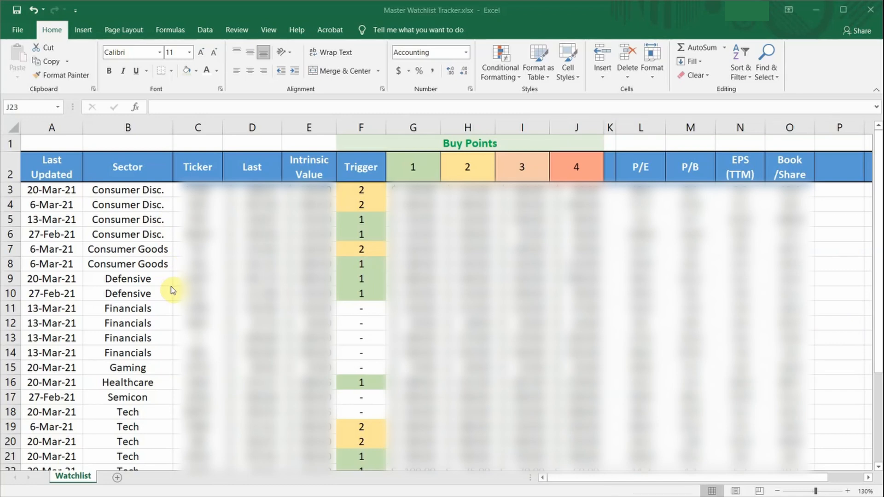
{"action": "mouse_move", "coordinate": [171, 354]}
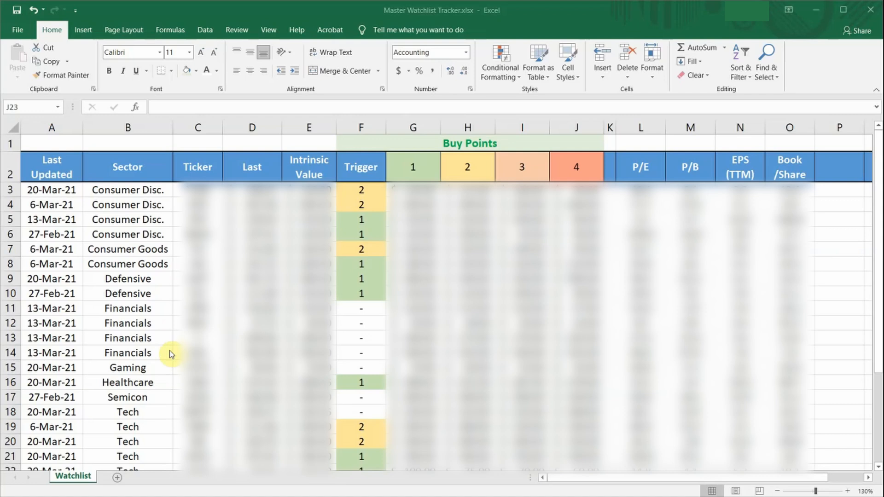
{"action": "mouse_move", "coordinate": [167, 457]}
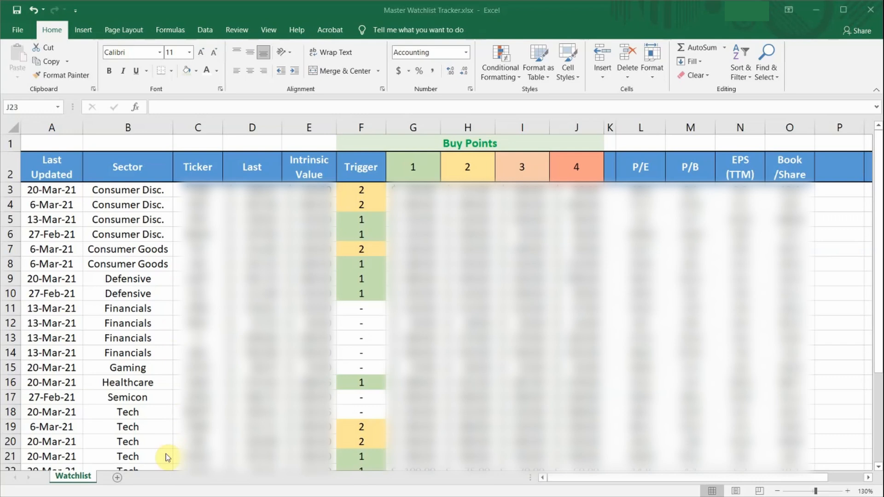